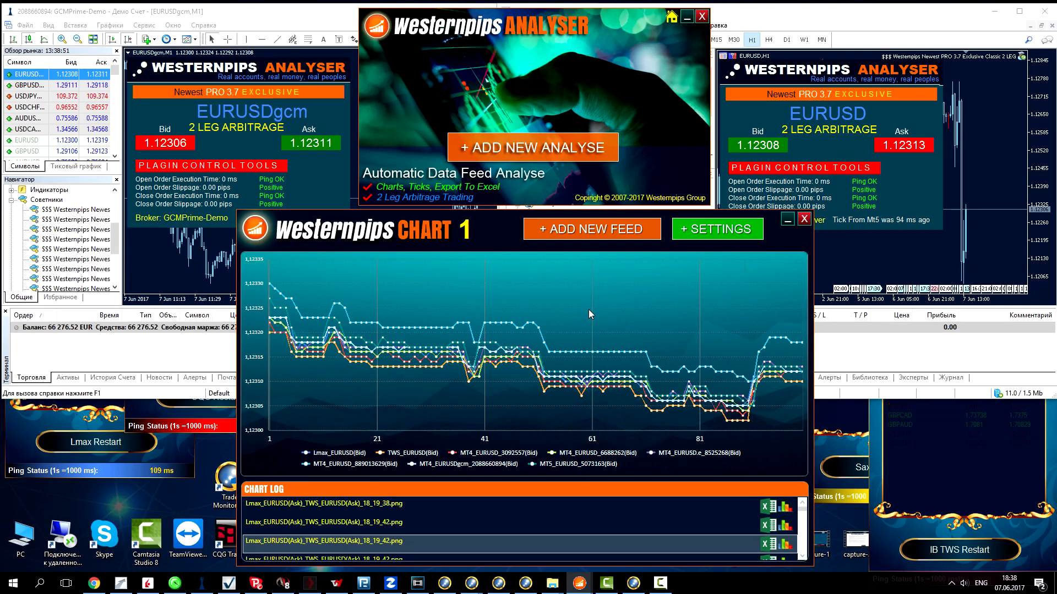
pyautogui.moveTo(657, 305)
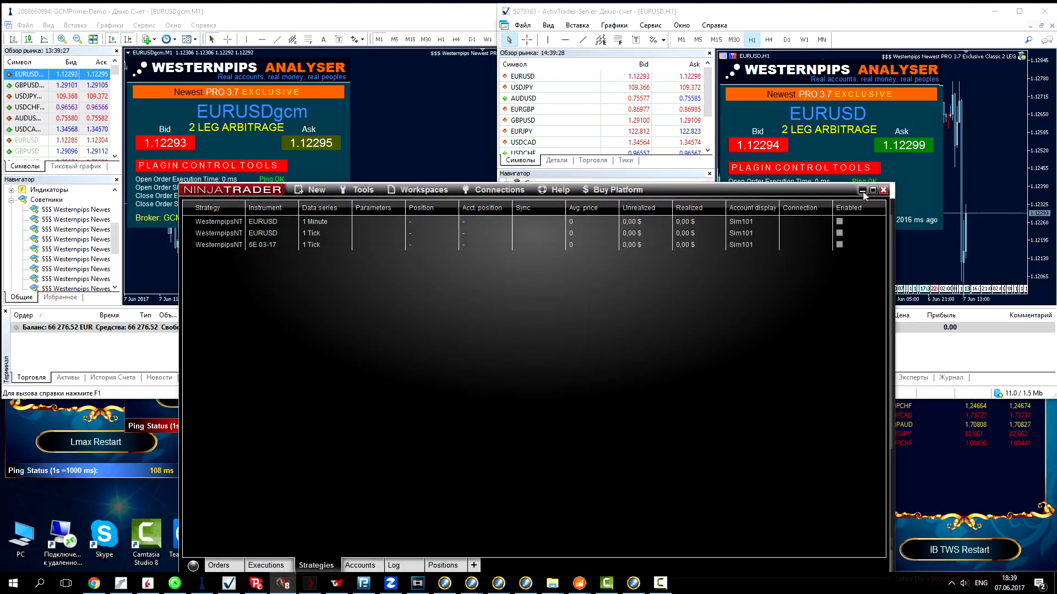
# Step: Minimize the NinjaTrader strategies window and relaunch Westernpips Analyser beside the MetaTrader terminals
pyautogui.click(862, 190)
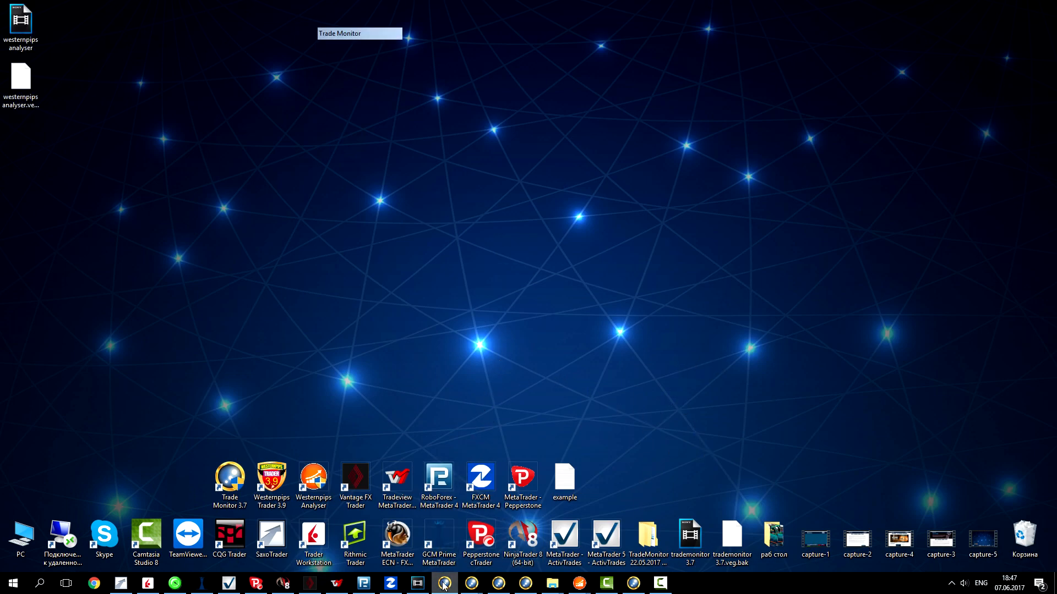
pyautogui.click(442, 586)
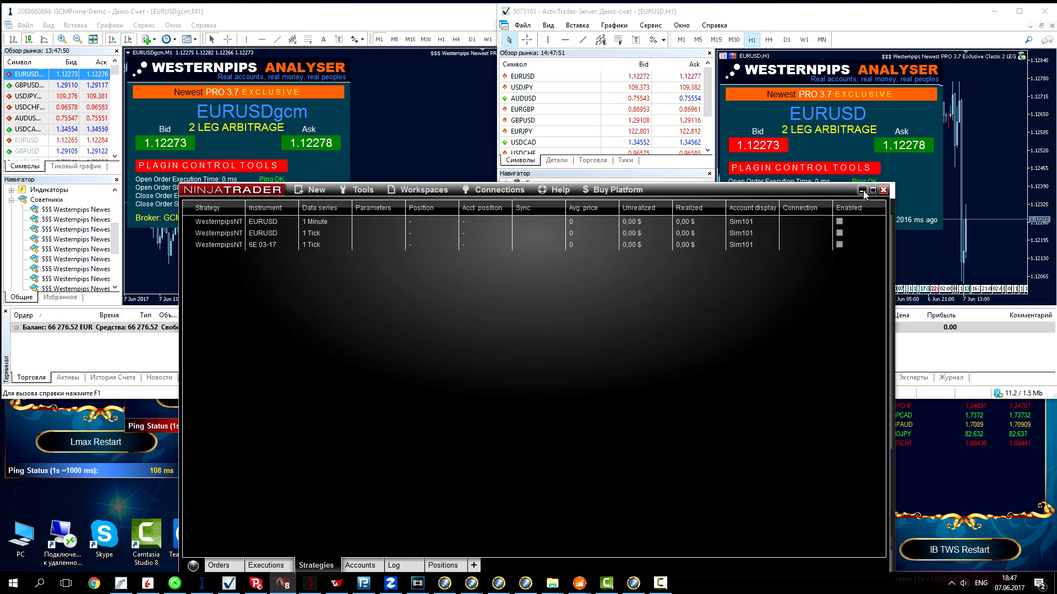
pyautogui.click(864, 190)
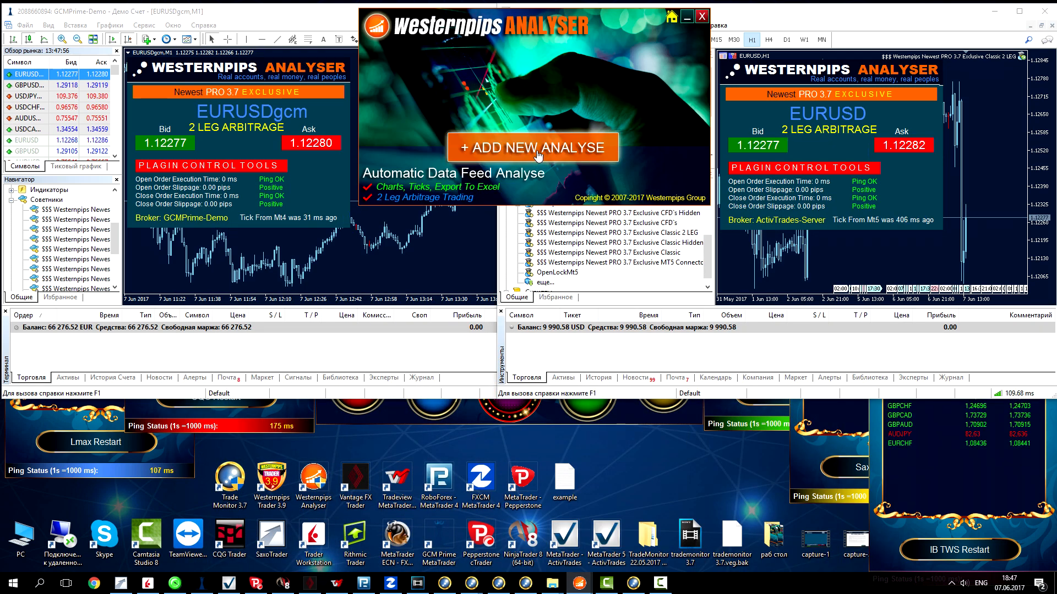
# Step: Configure a new analysis: Minimum Level 30, 5 digits, Add Shift and Show Ask on, Bid calculation
pyautogui.click(532, 147)
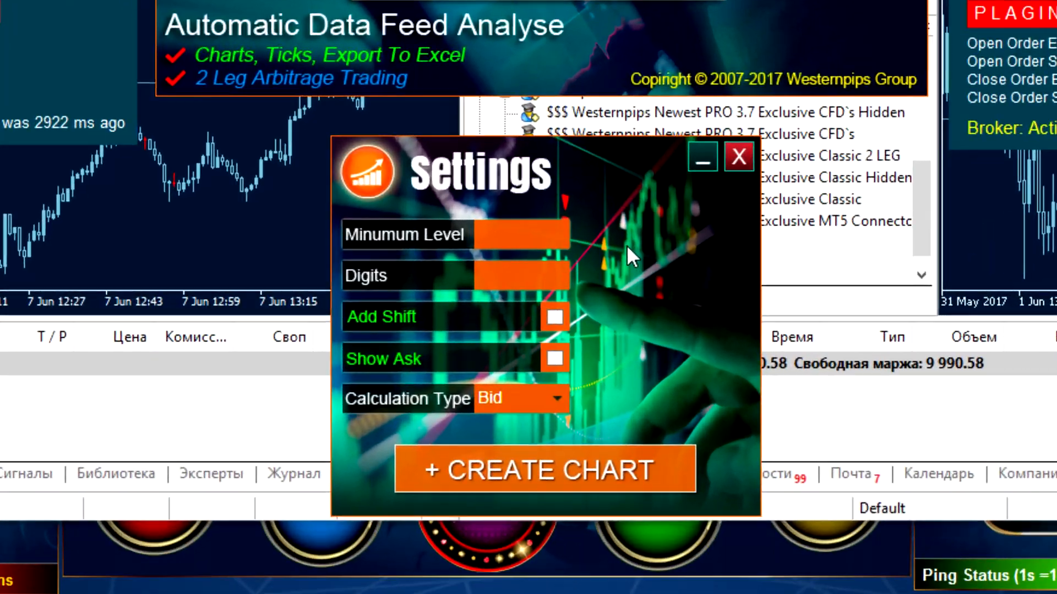
pyautogui.write('3')
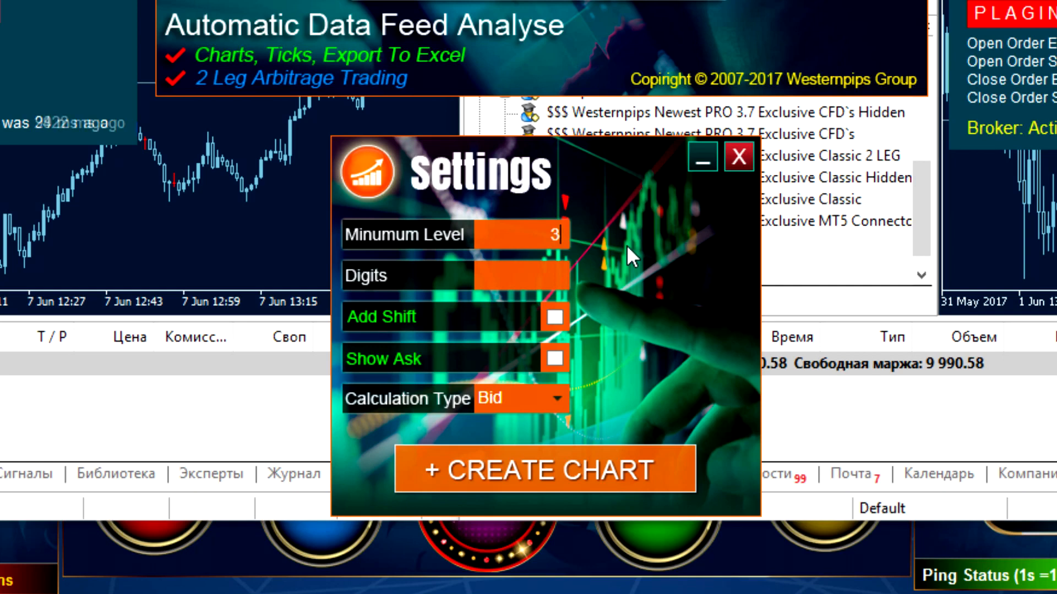
pyautogui.write('0')
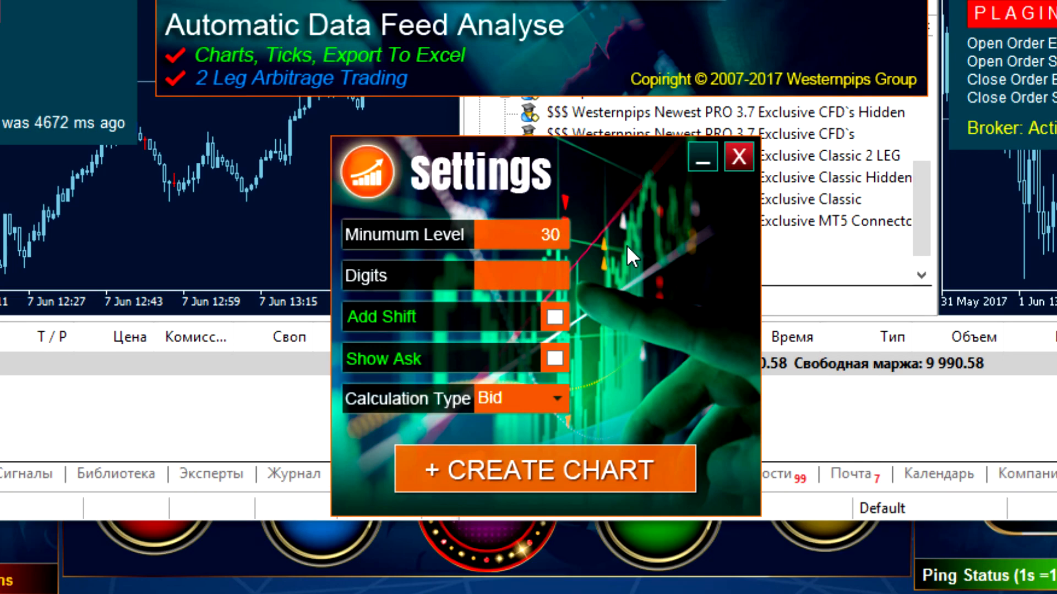
pyautogui.moveTo(642, 311)
pyautogui.write('5')
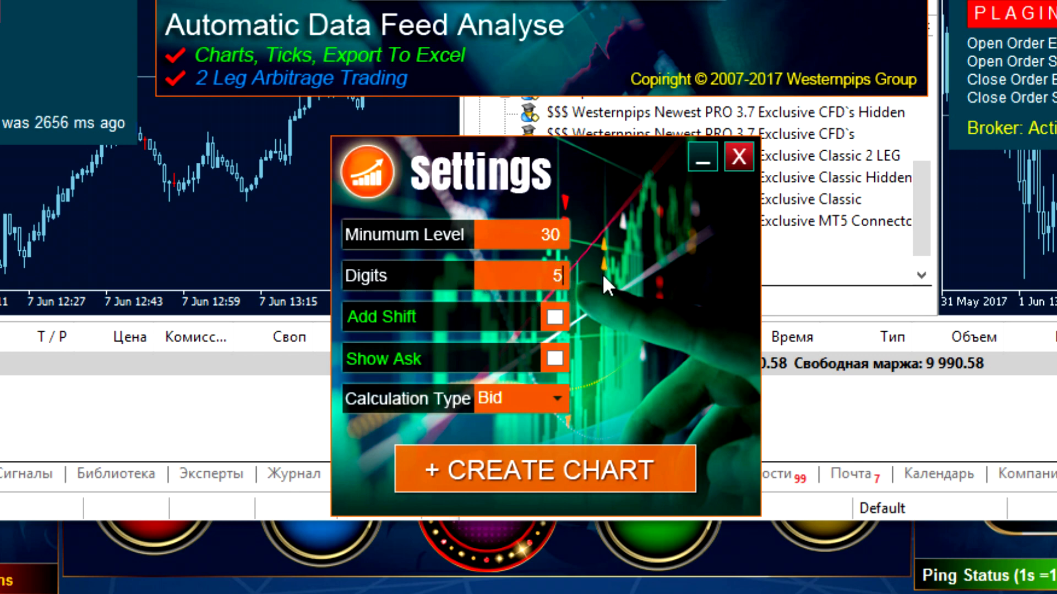
pyautogui.moveTo(492, 347)
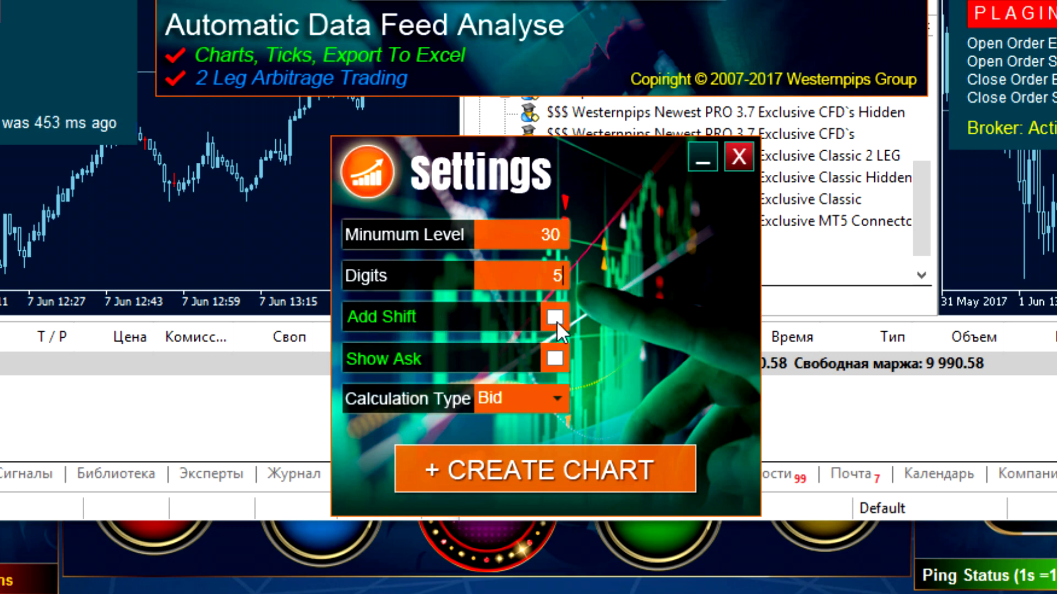
pyautogui.click(552, 316)
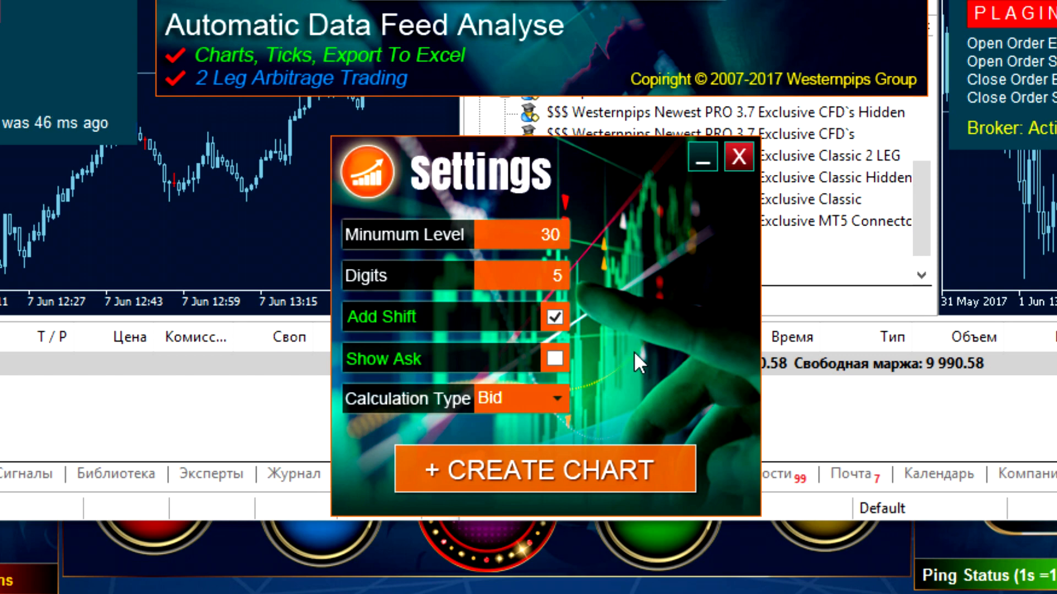
pyautogui.moveTo(427, 339)
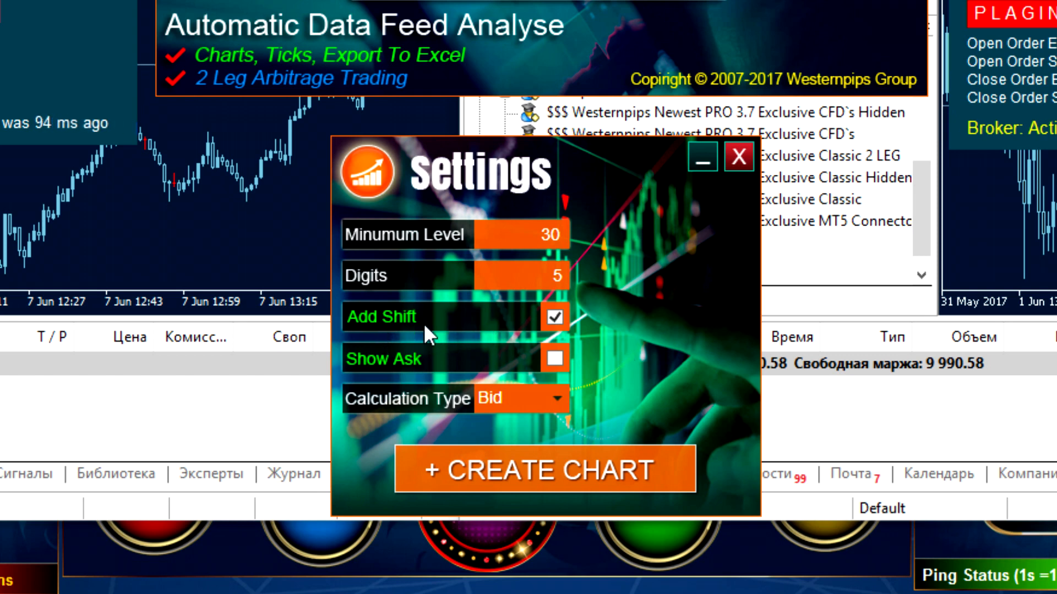
pyautogui.moveTo(603, 344)
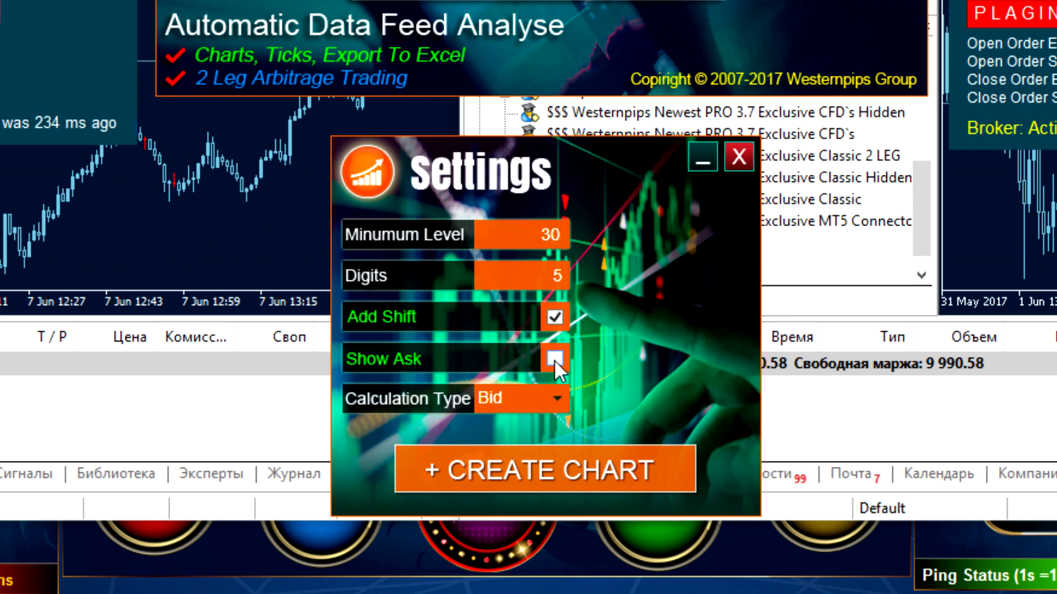
pyautogui.click(553, 359)
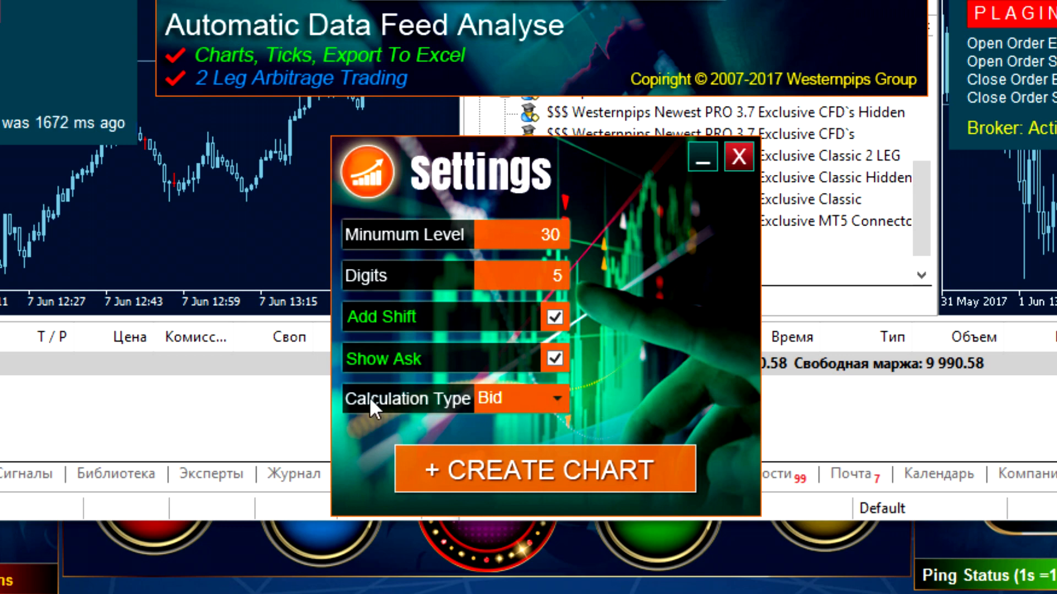
pyautogui.click(554, 399)
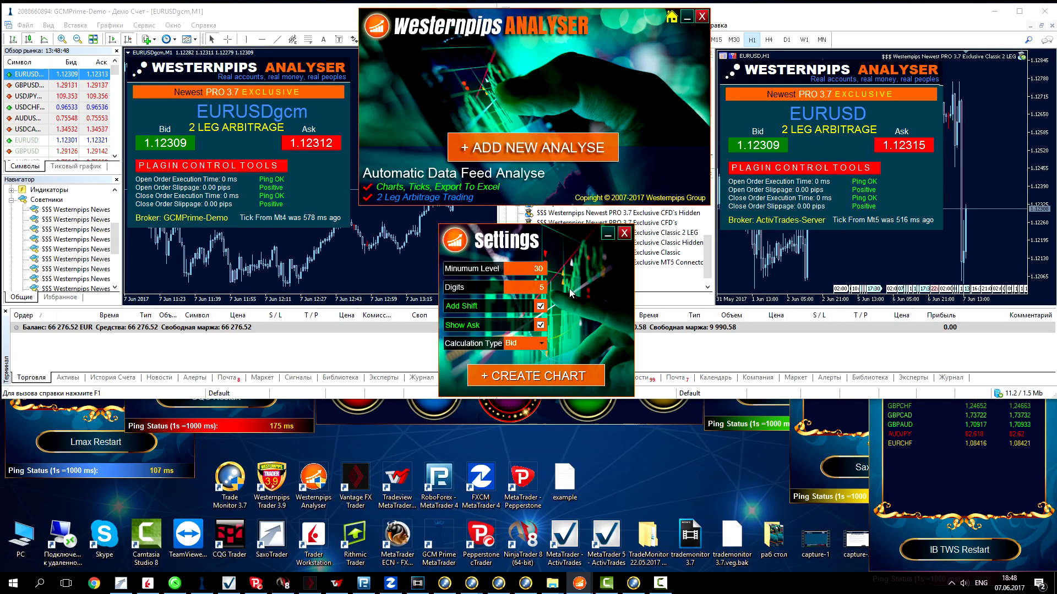
# Step: Create the empty Chart 2 and bring up its Add New Feed dialog
pyautogui.click(536, 374)
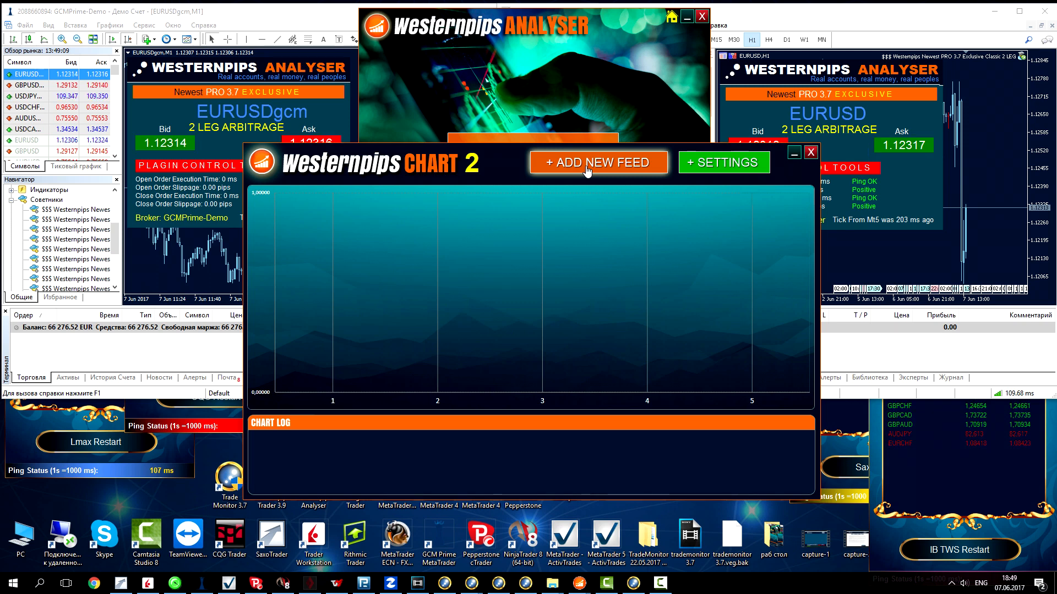
pyautogui.click(598, 162)
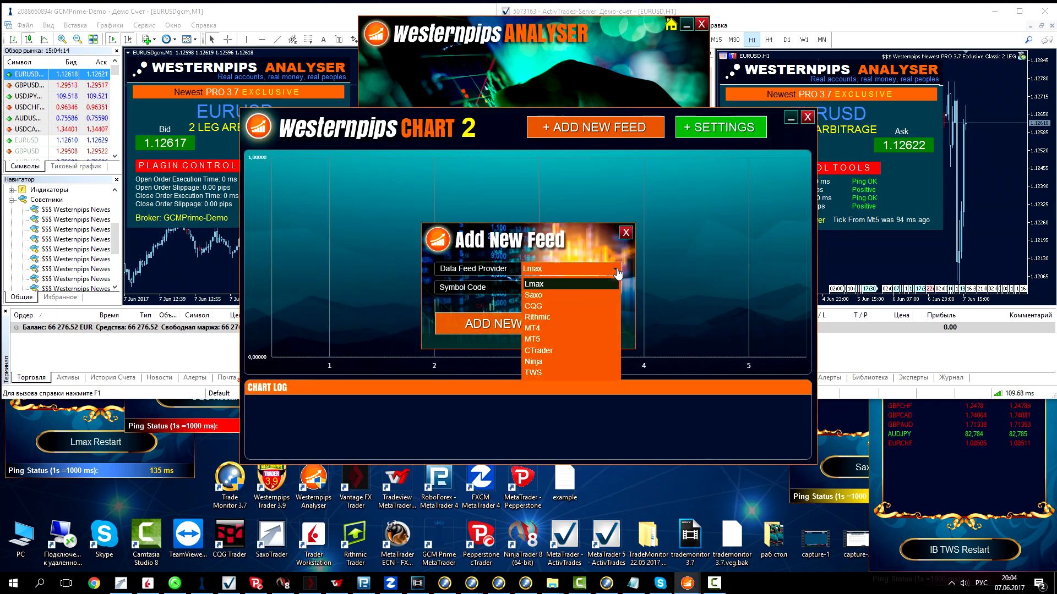
# Step: Add the Lmax, TWS and MT4 EURUSD bid feeds to Chart 2, then close all windows
pyautogui.click(534, 284)
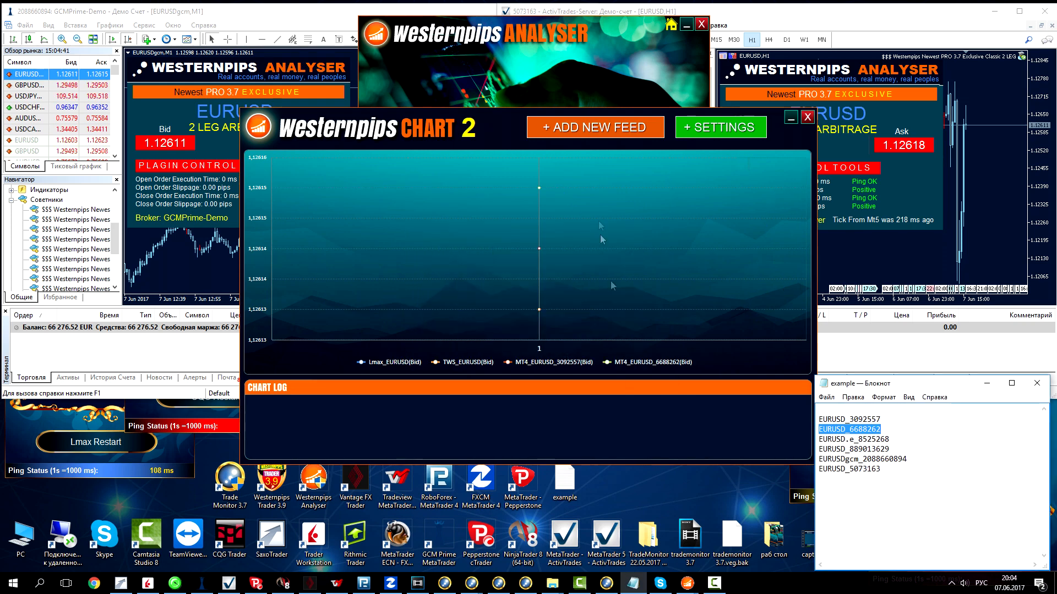
pyautogui.click(595, 126)
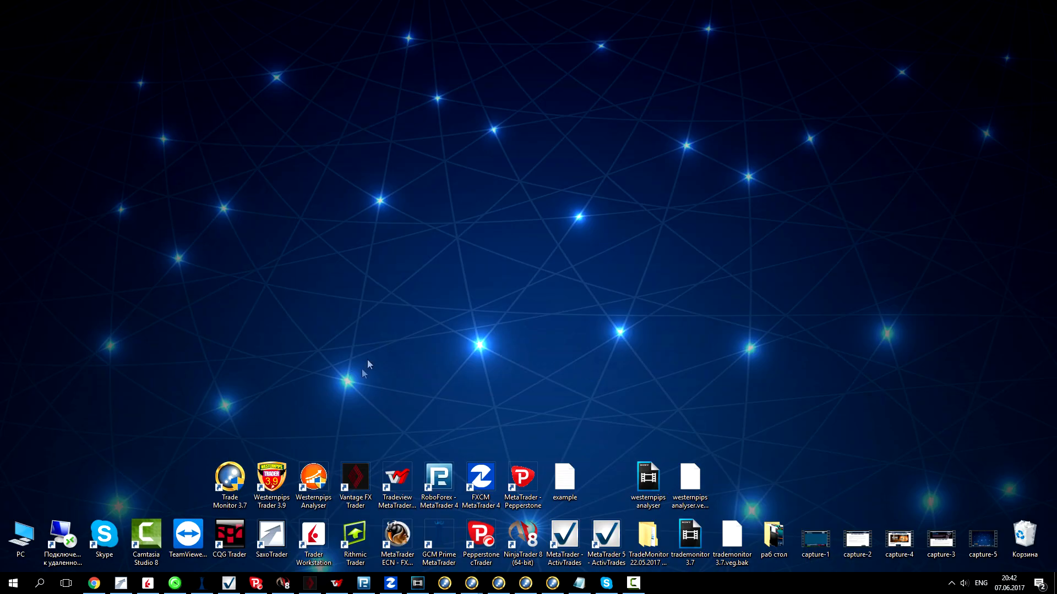
# Step: Relaunch Westernpips Analyser and add the MT5 EURUSD feed to a new Chart 1
pyautogui.doubleClick(313, 476)
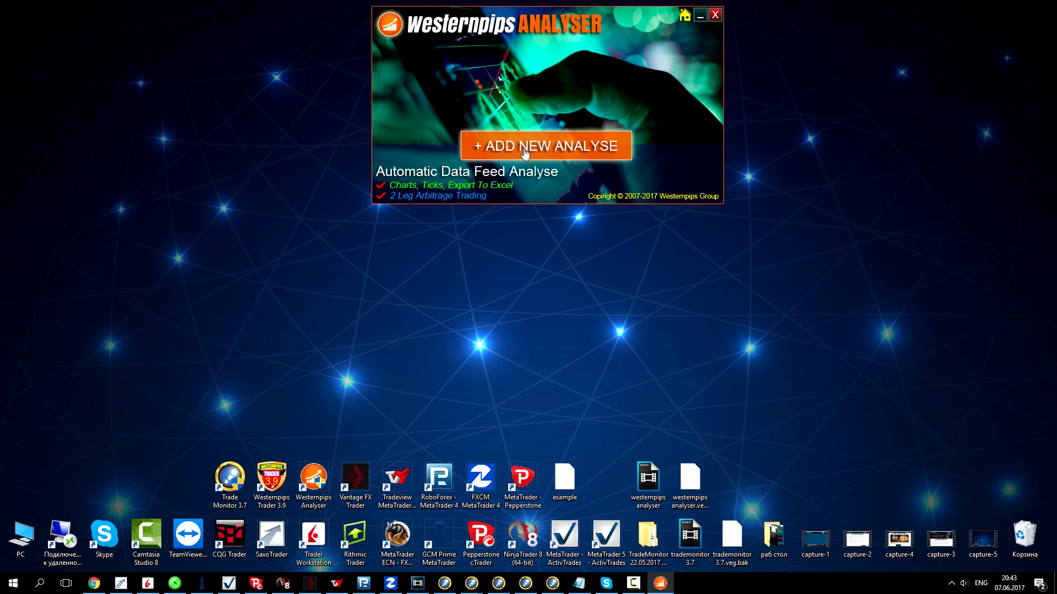
pyautogui.click(545, 145)
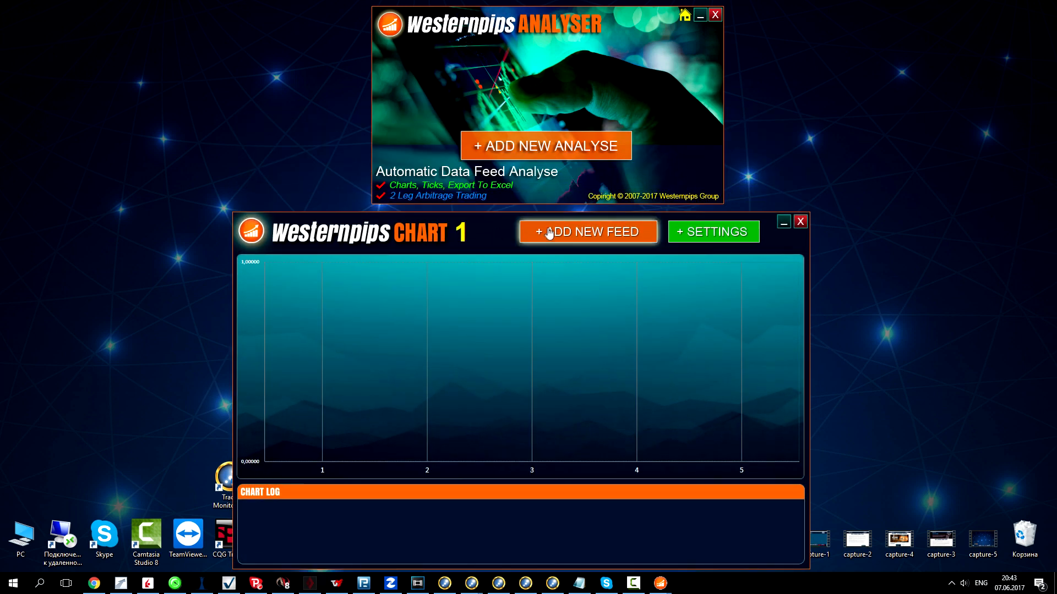
pyautogui.click(588, 231)
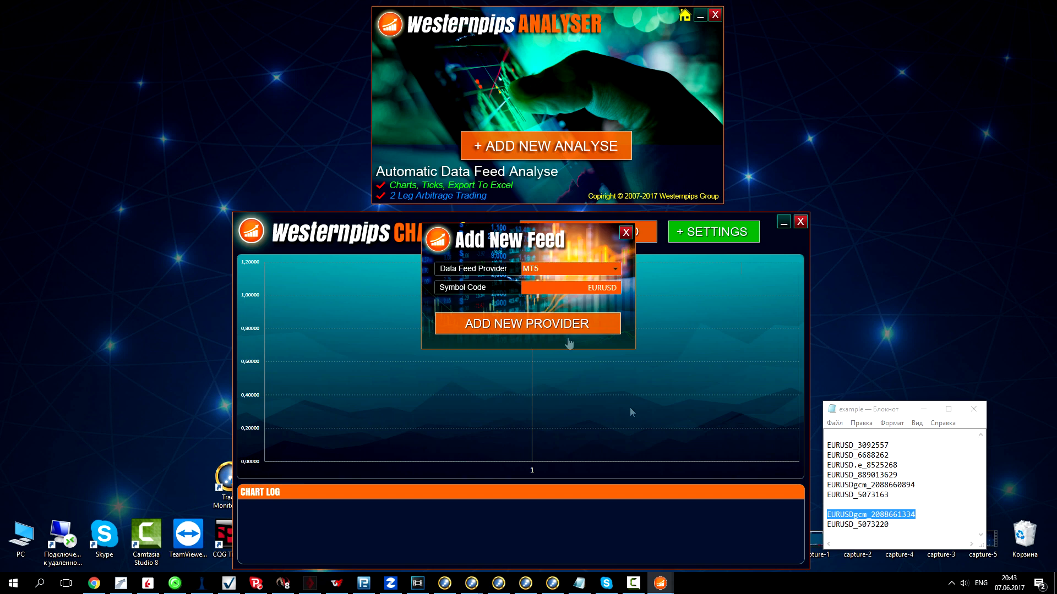
pyautogui.click(527, 324)
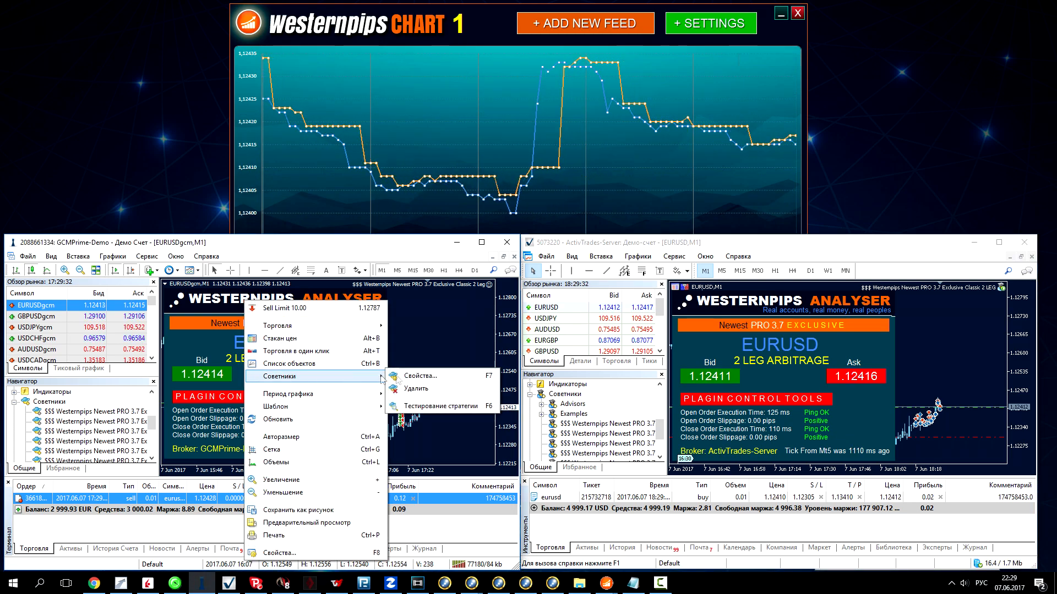
pyautogui.click(420, 375)
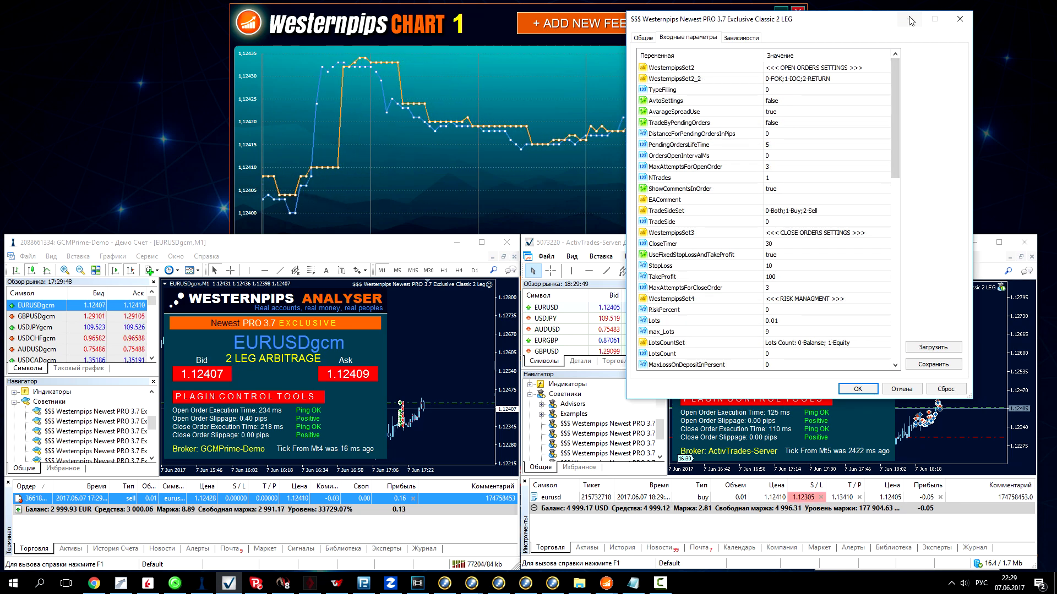
pyautogui.click(857, 388)
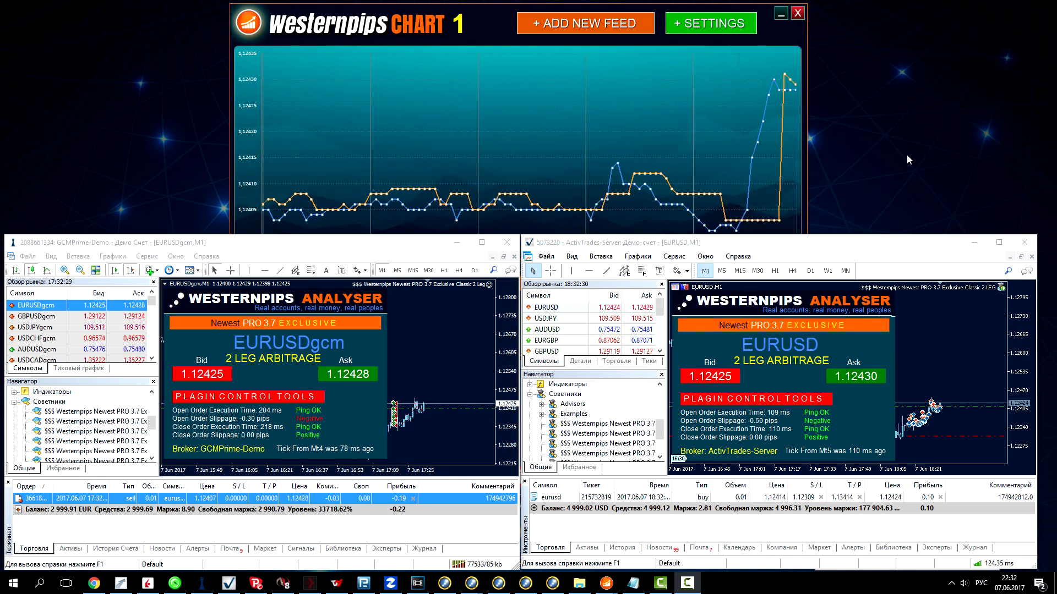